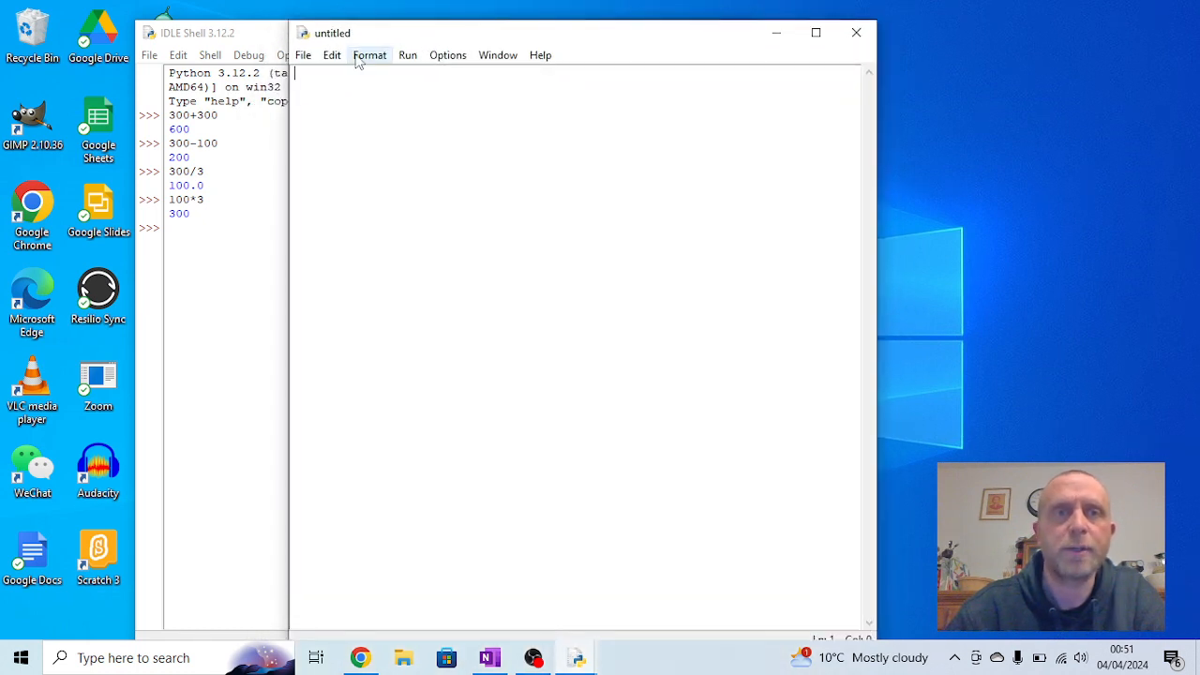
Open the File menu in the untitled script window
click(303, 54)
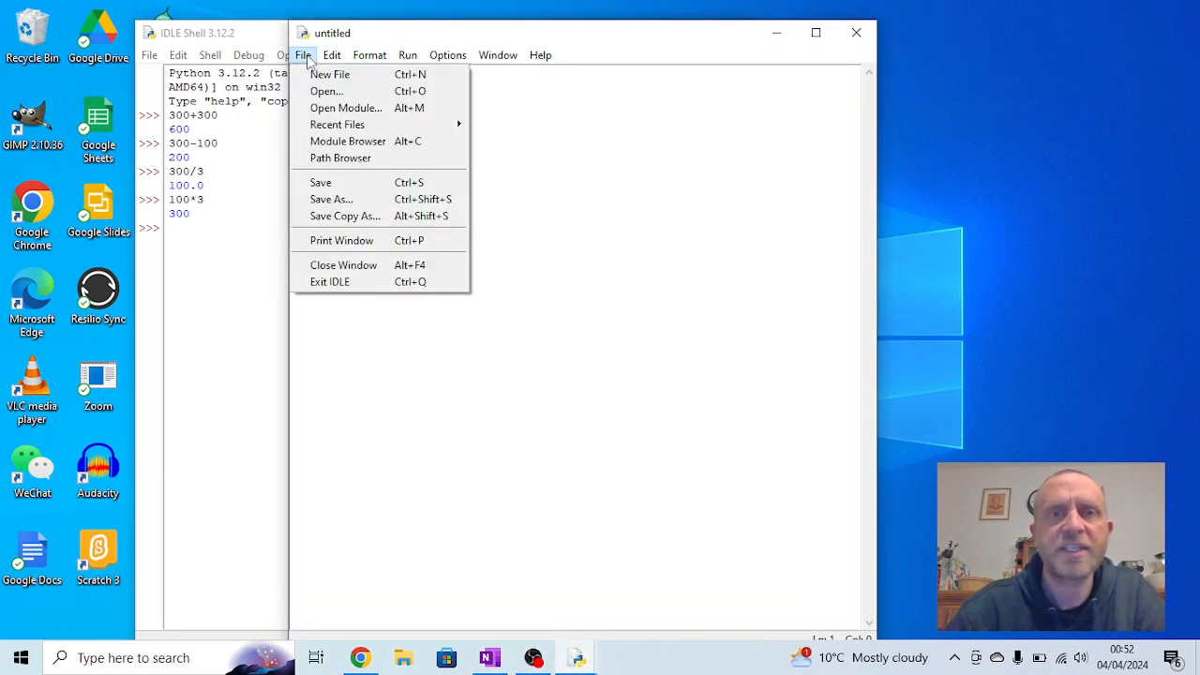
mouse_move(331, 199)
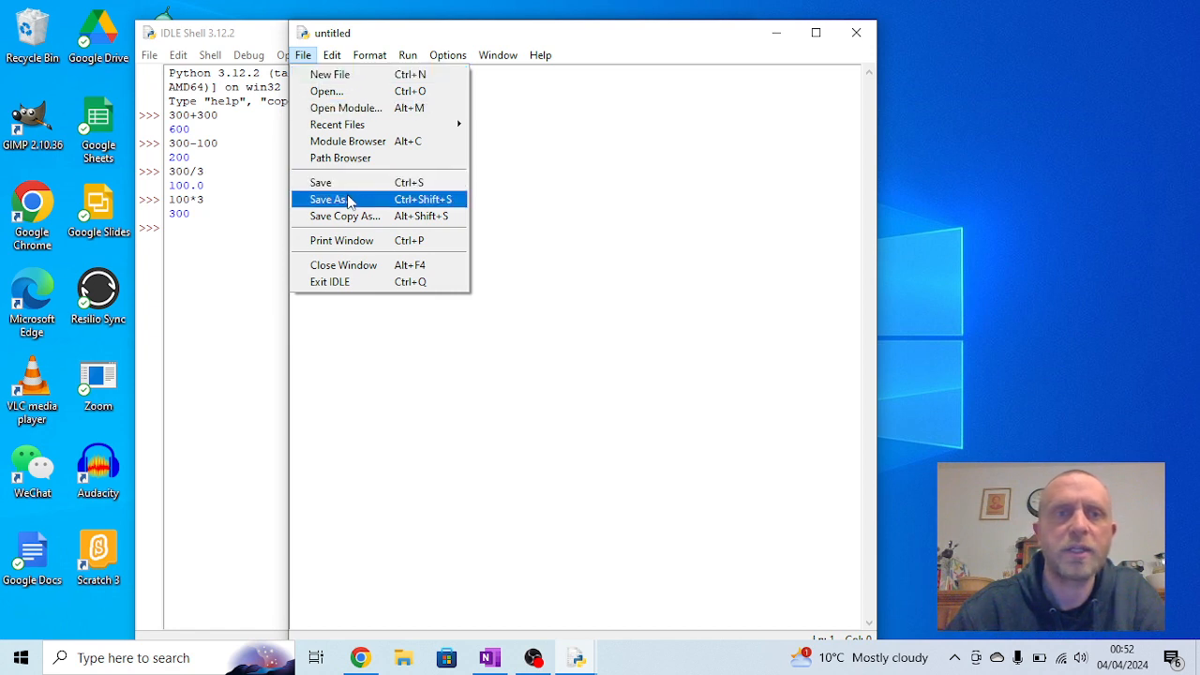
Save the blank script as 'Hello world 2.py' in the OneDrive Python folder
click(327, 199)
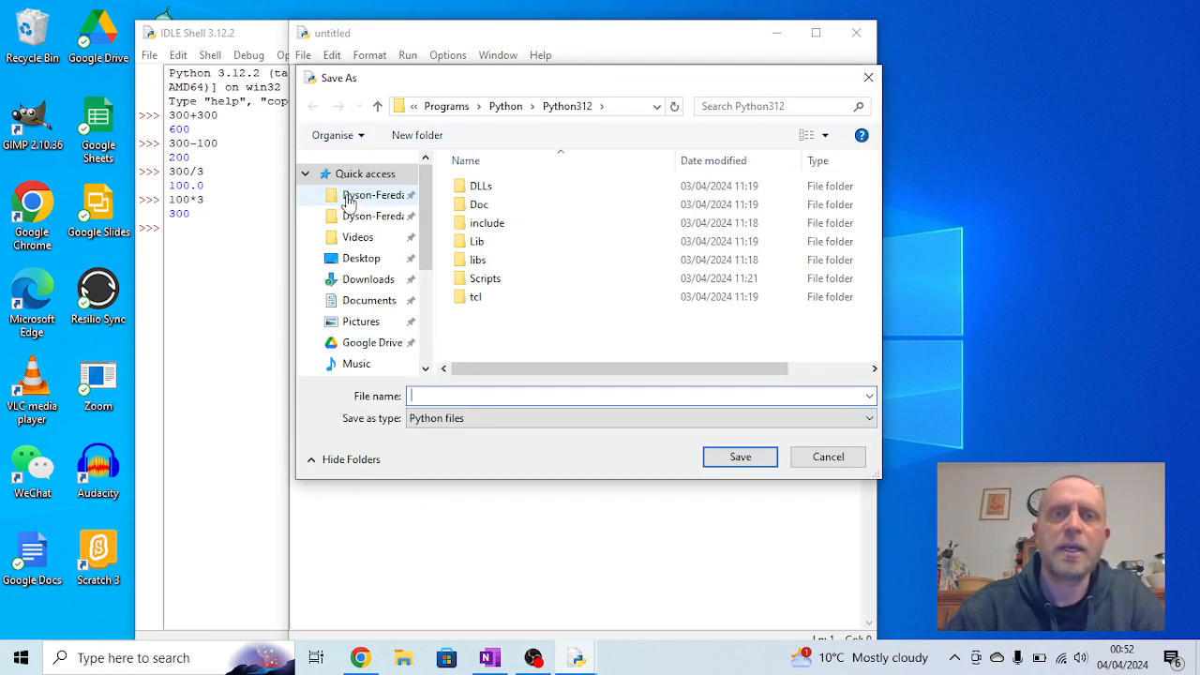
scroll(down, 3)
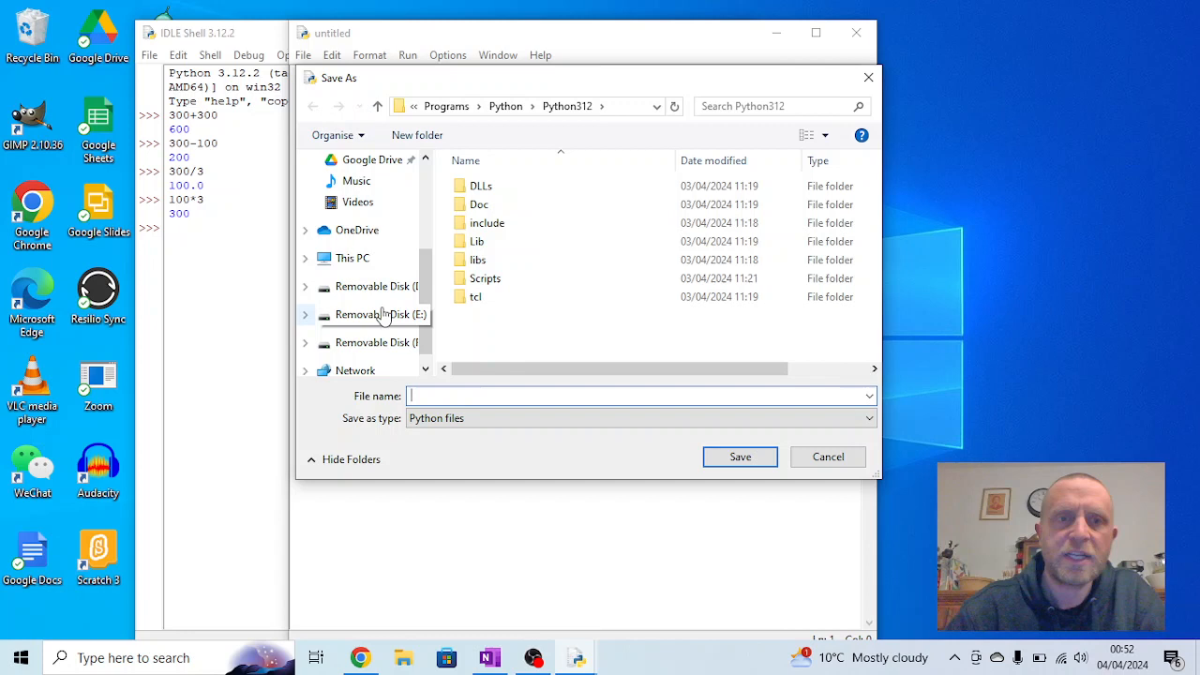
click(357, 229)
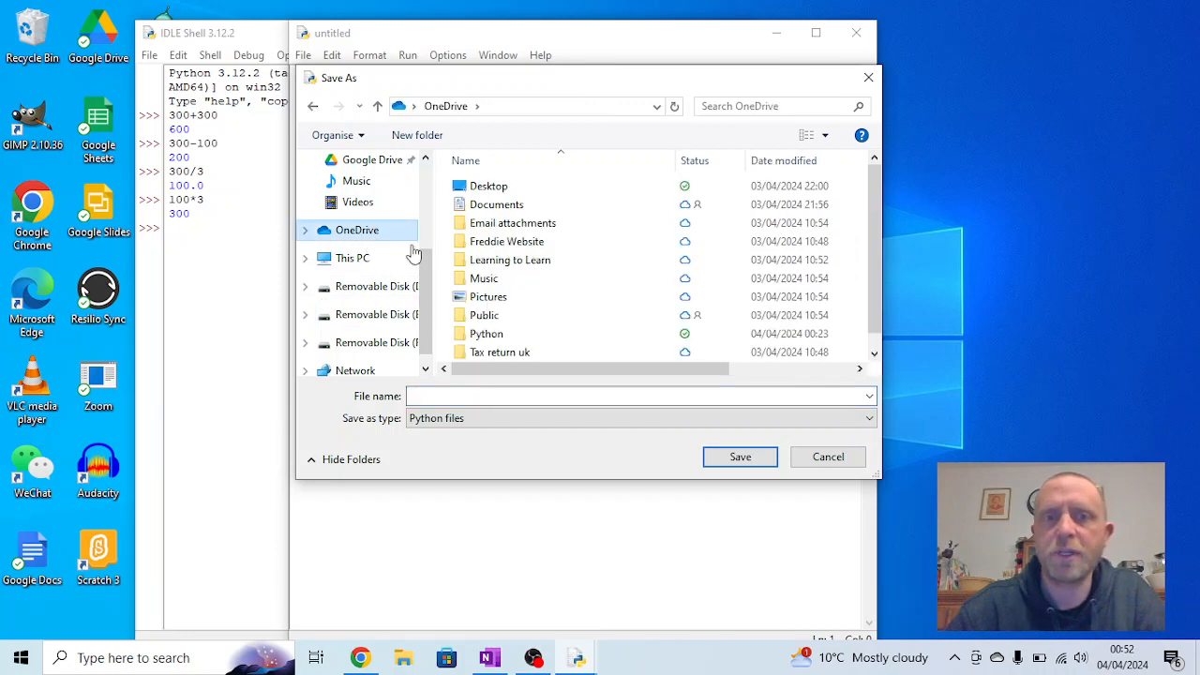
scroll(down, 3)
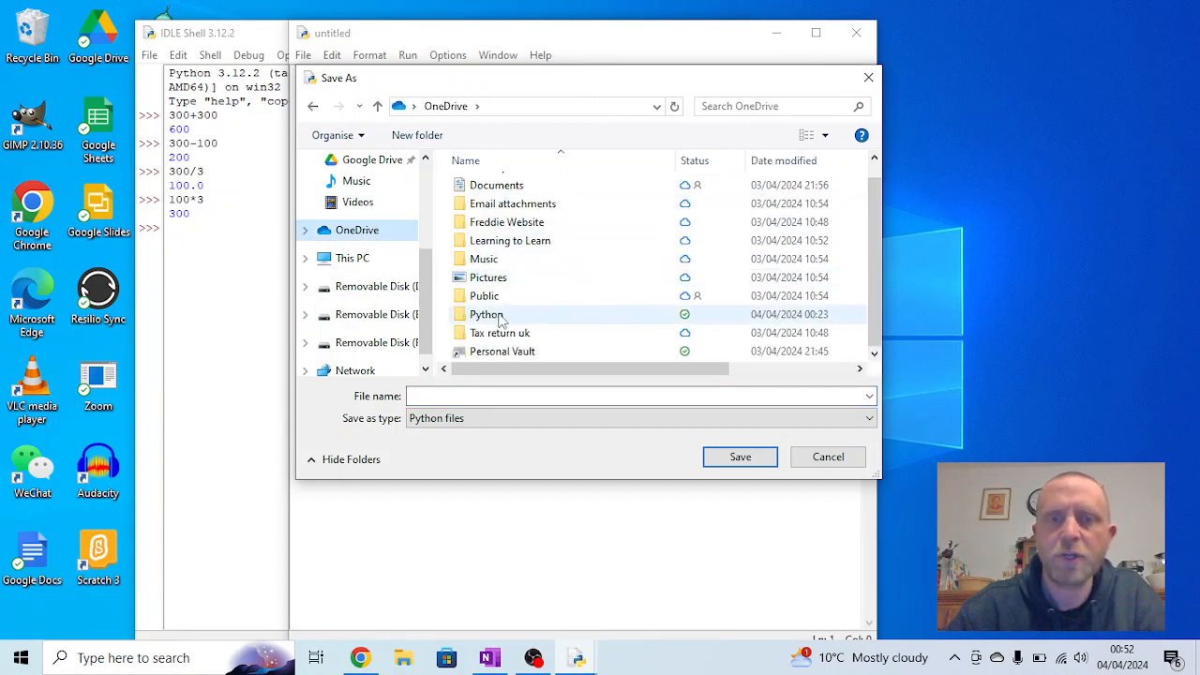
mouse_move(485, 314)
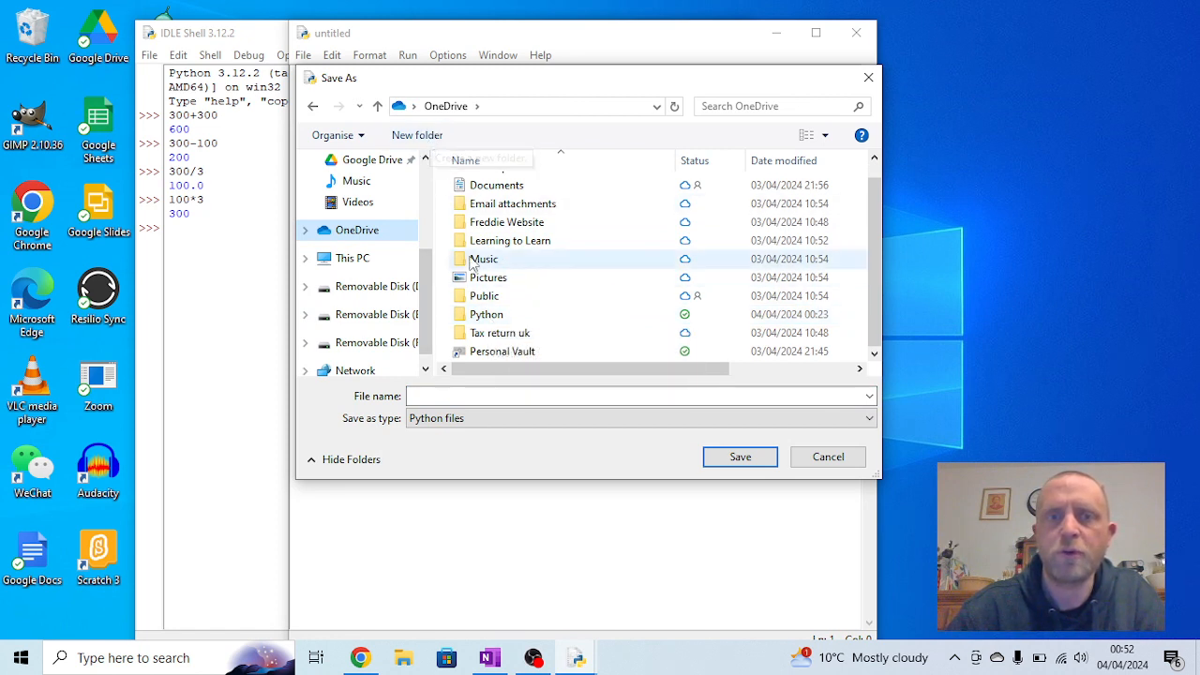
double_click(487, 314)
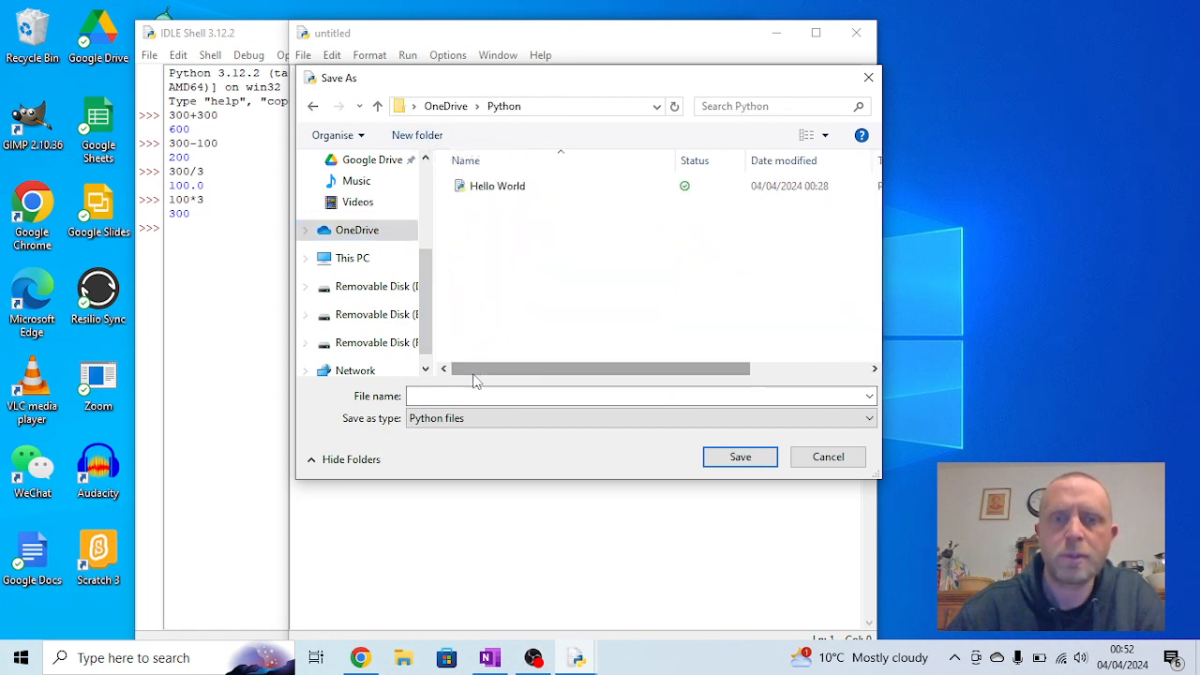
text(Hello world 2)
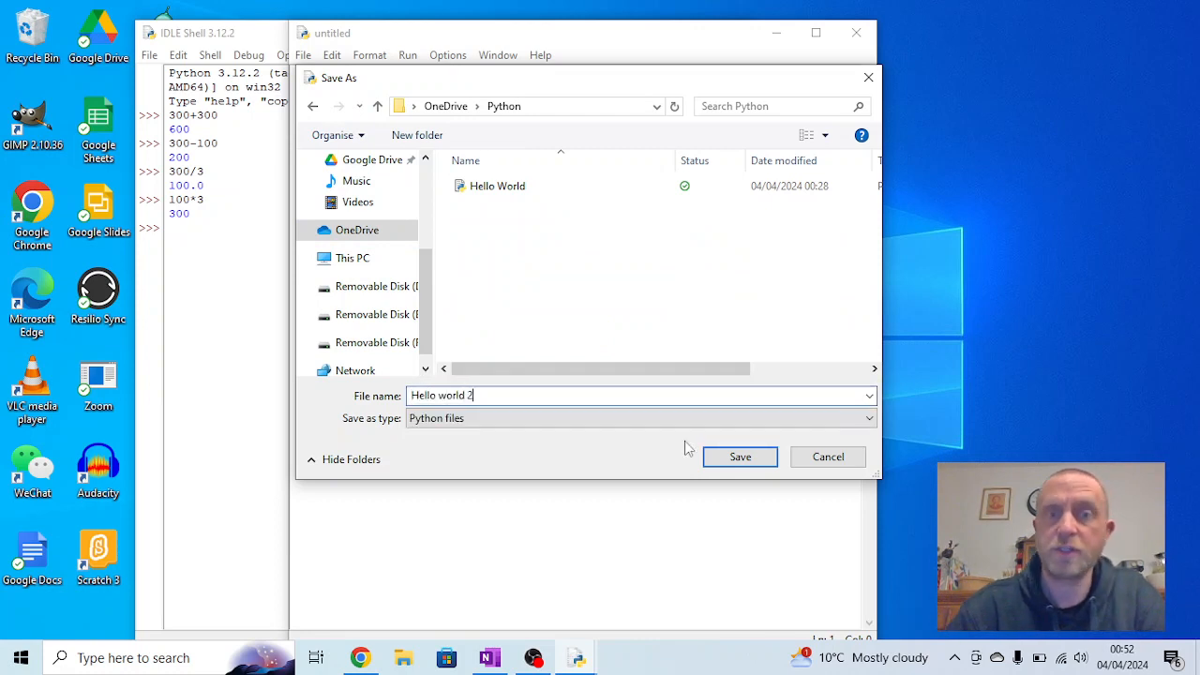
click(740, 457)
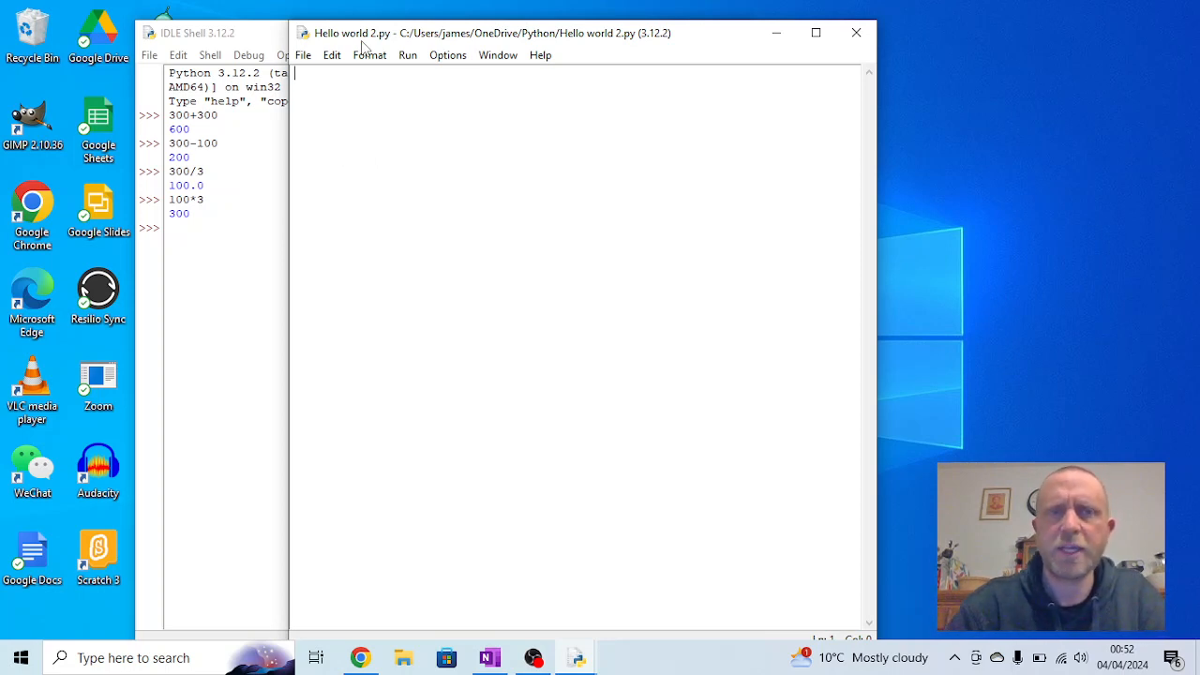
Write print ("Hello World") as the script's first line
text(print)
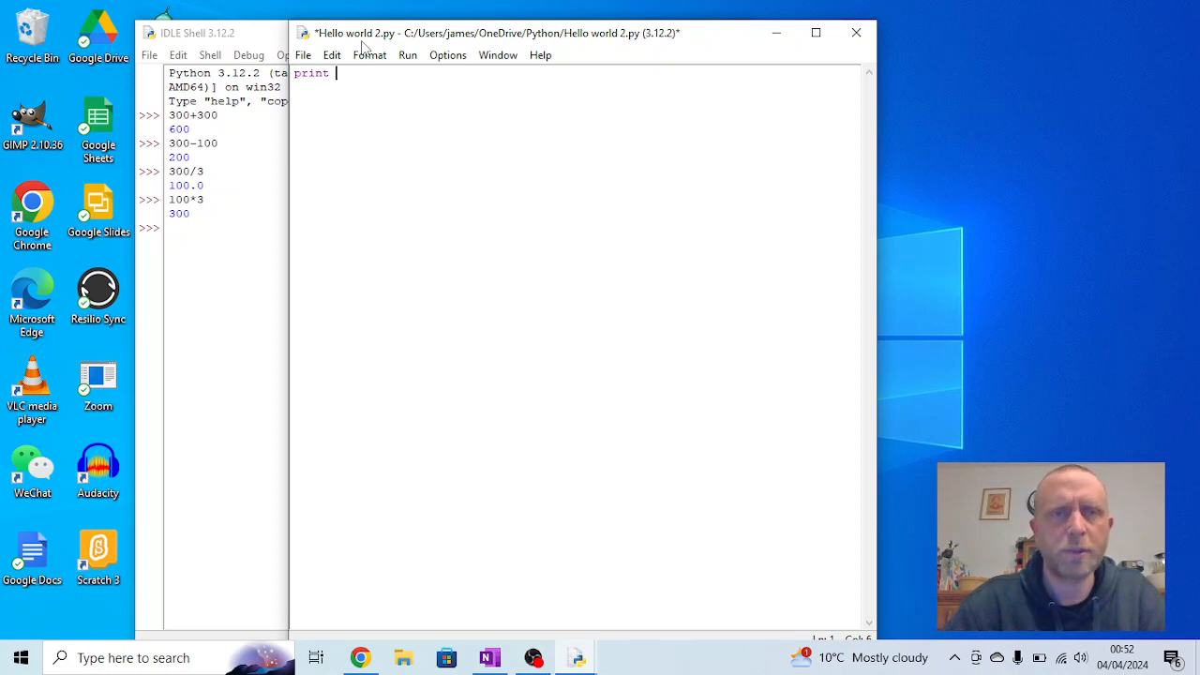
text(()
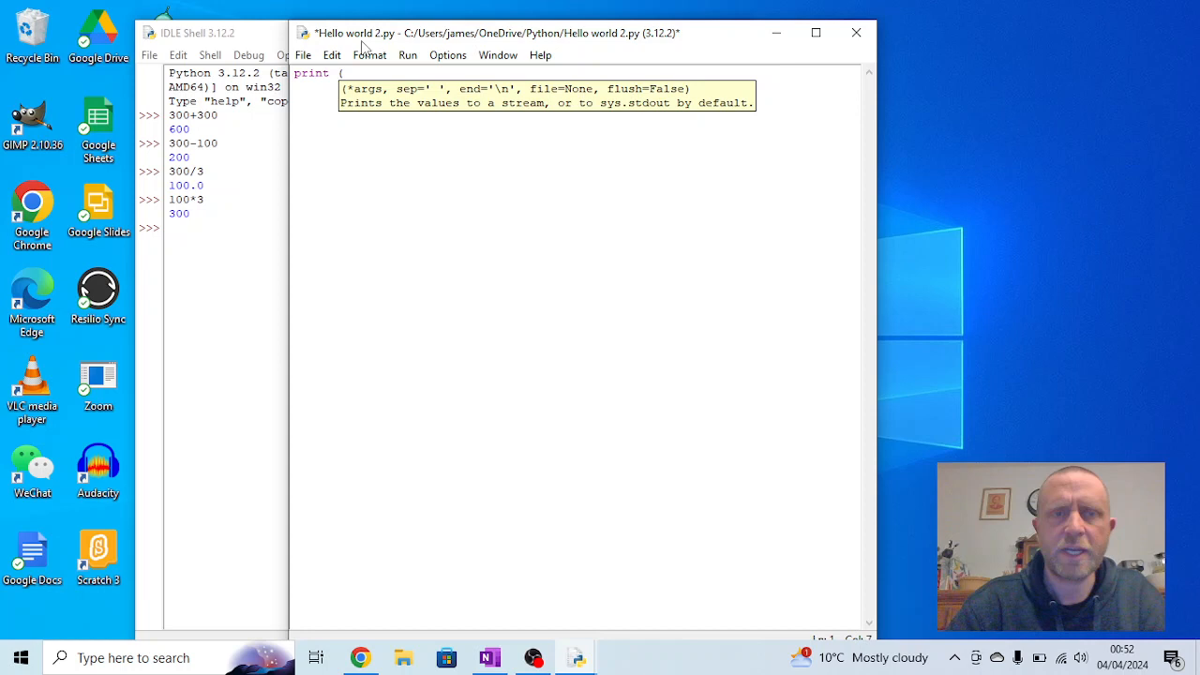
text(")
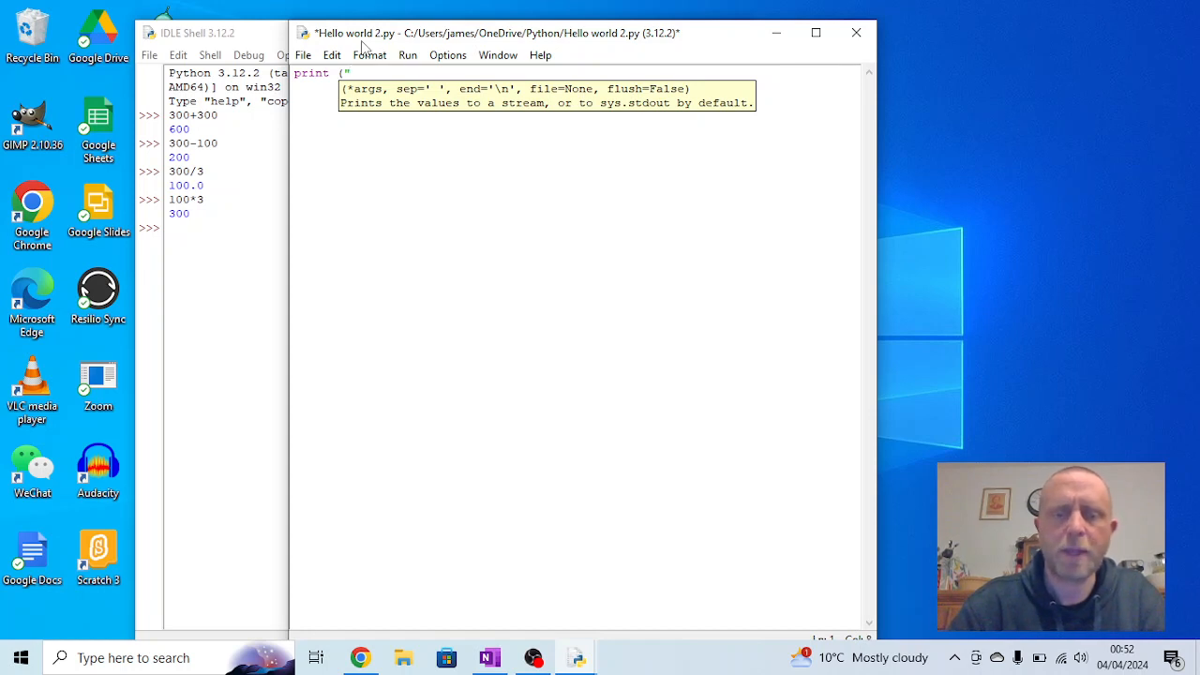
text(Hello Worl)
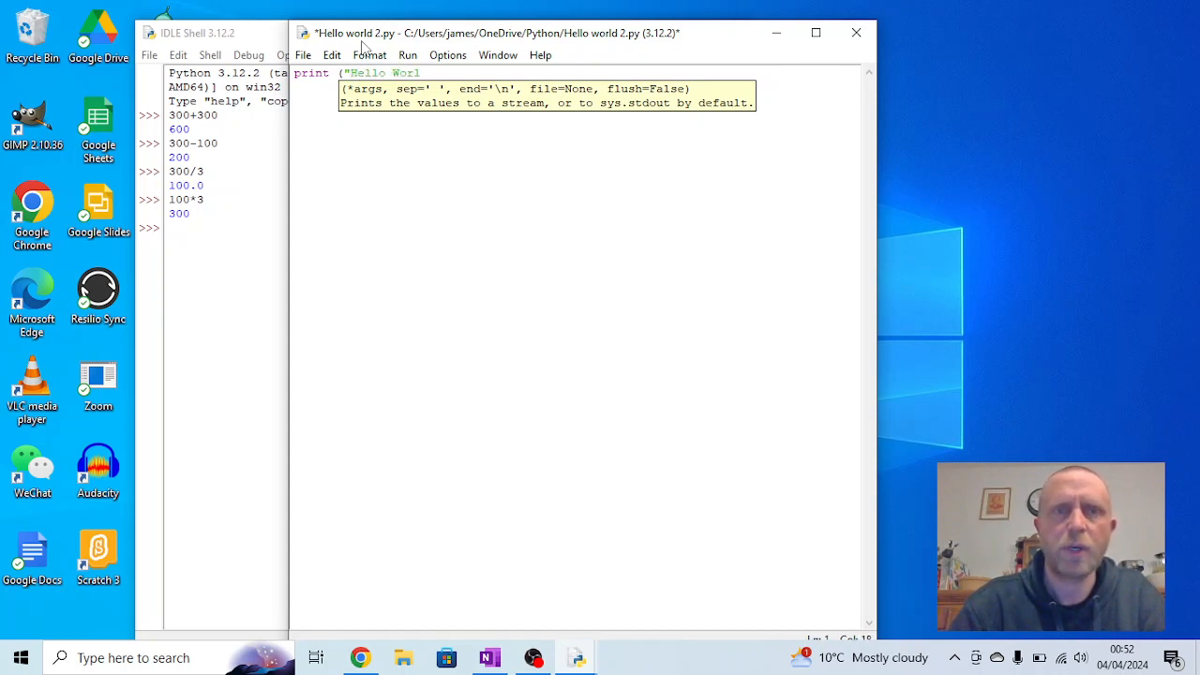
text(d")
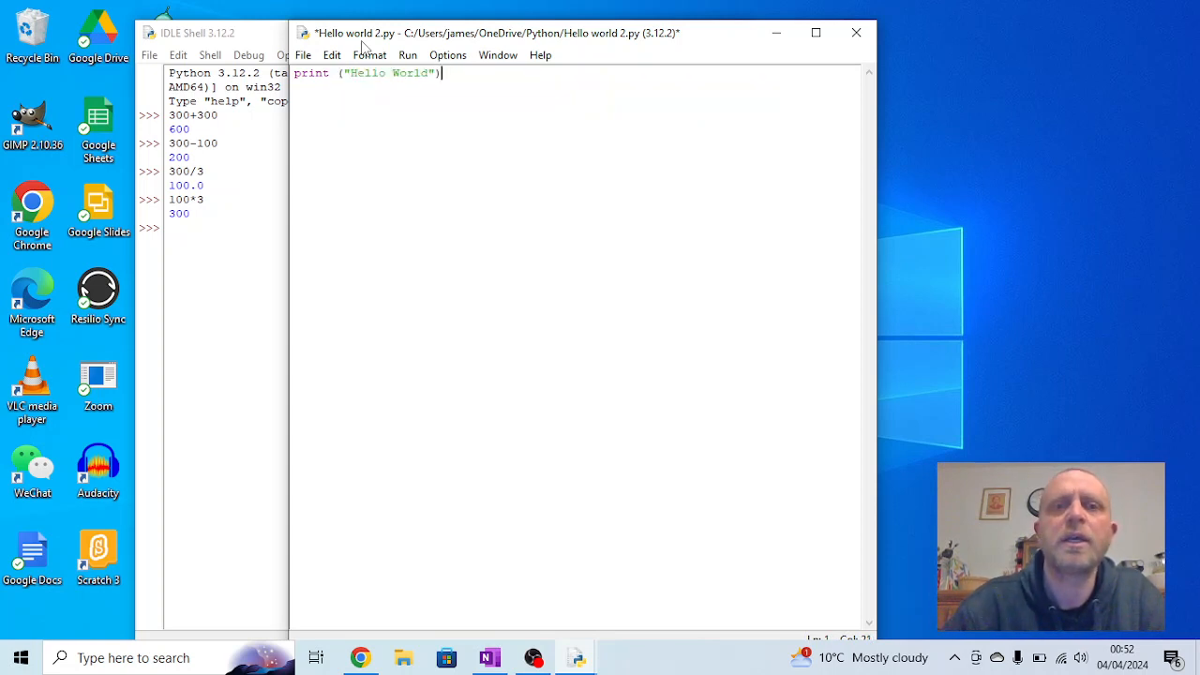
Run Hello world 2.py with Run Module, accepting the save prompt
click(408, 55)
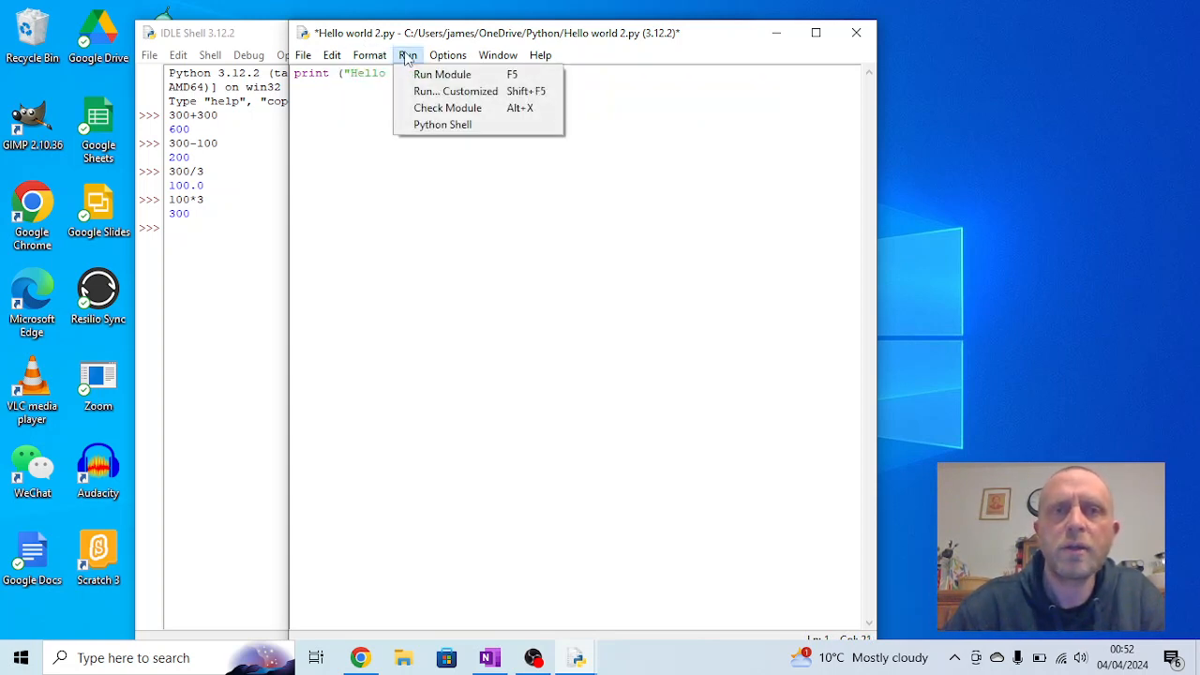
click(442, 74)
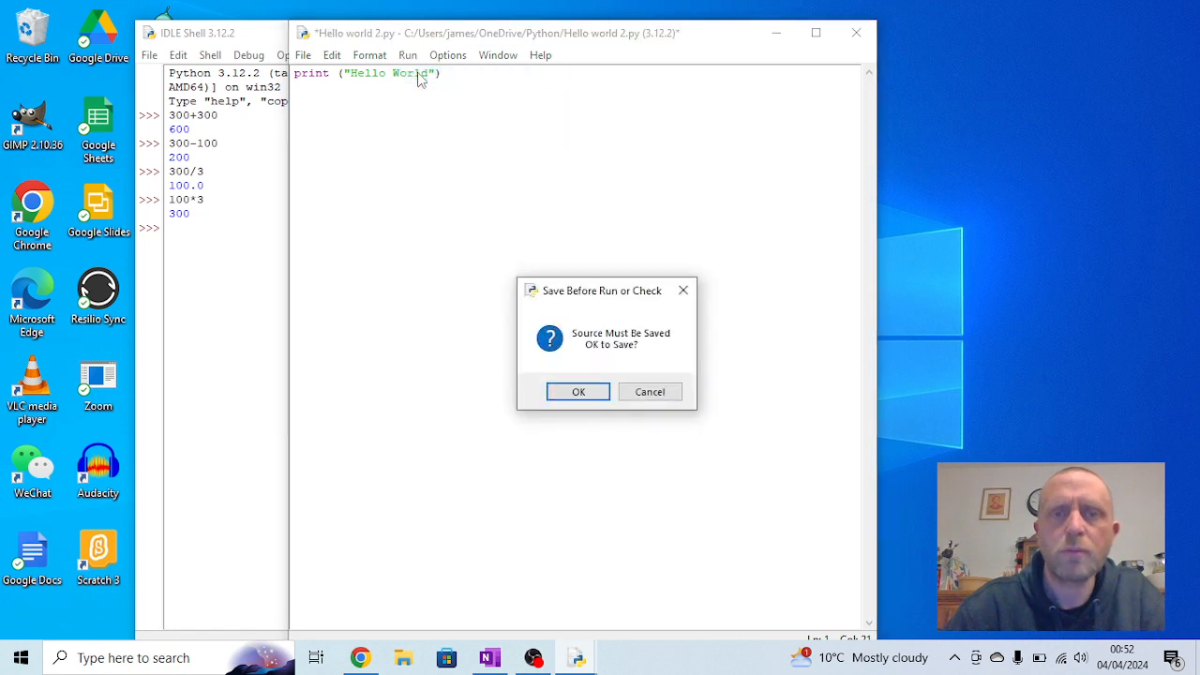
mouse_move(607, 333)
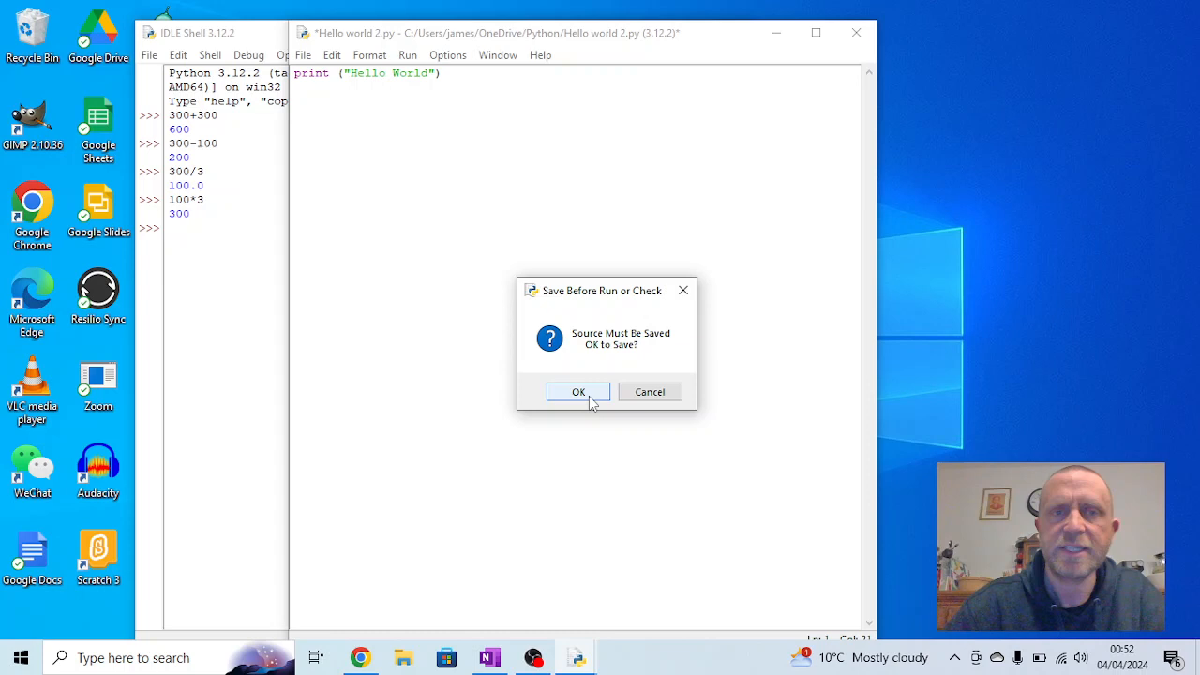
click(578, 390)
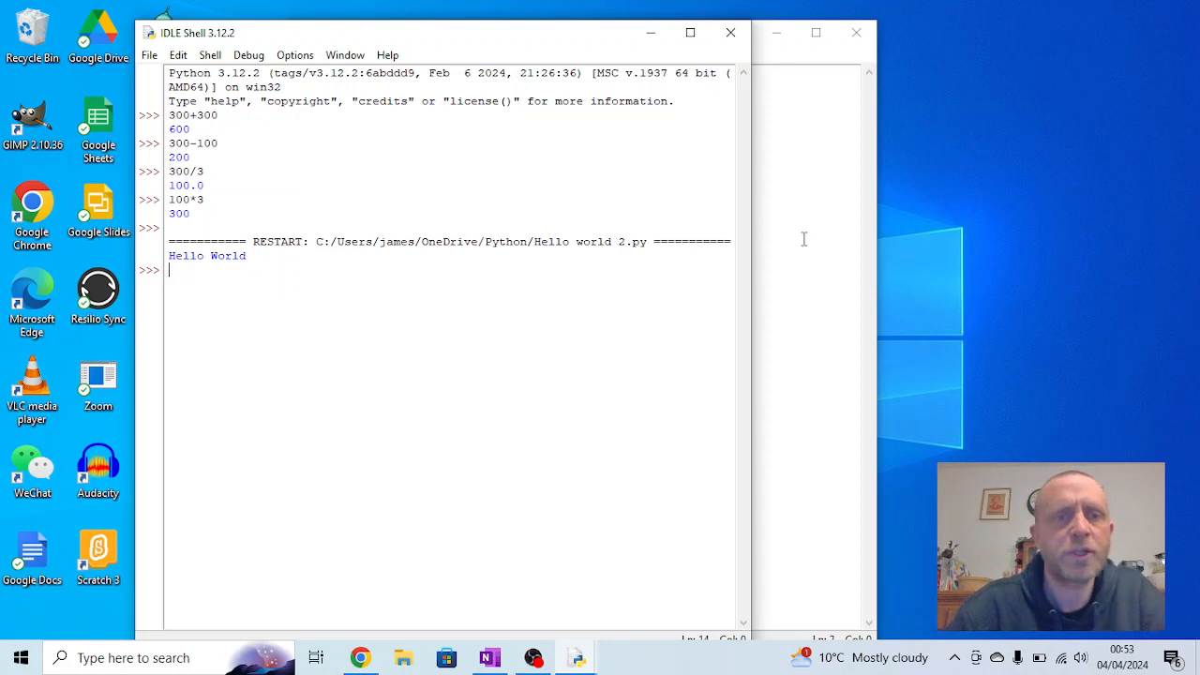
Rerun the saved script with Run Module so Hello World prints again
click(408, 54)
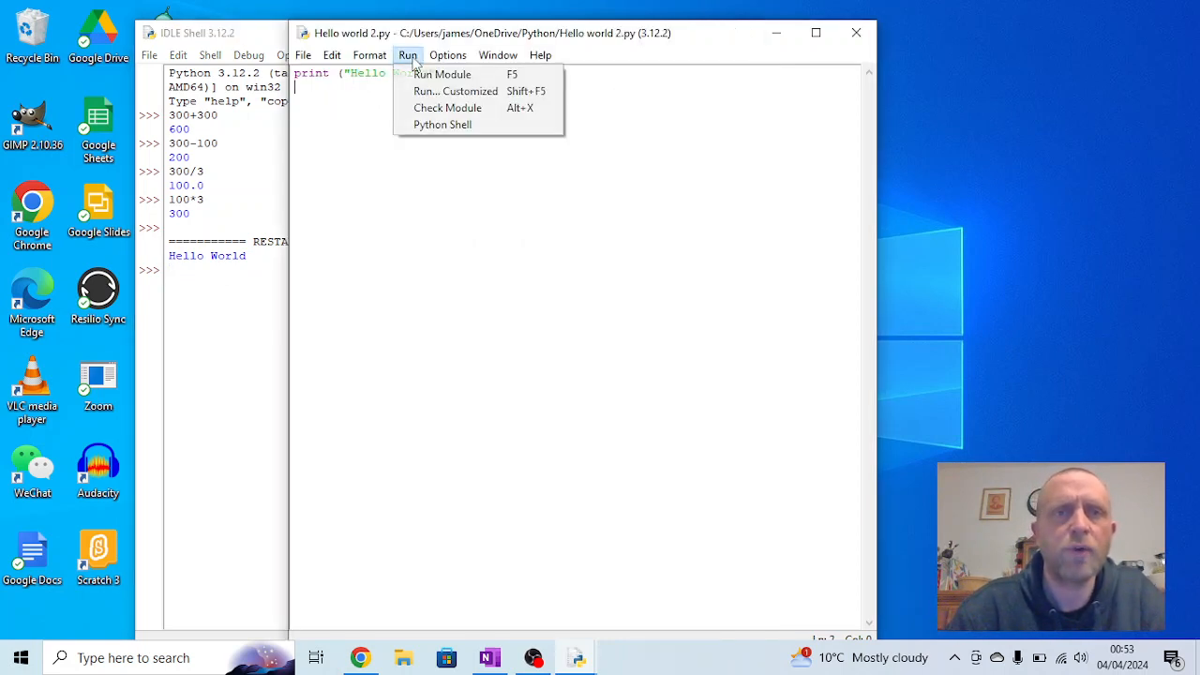
click(441, 74)
text(print ()
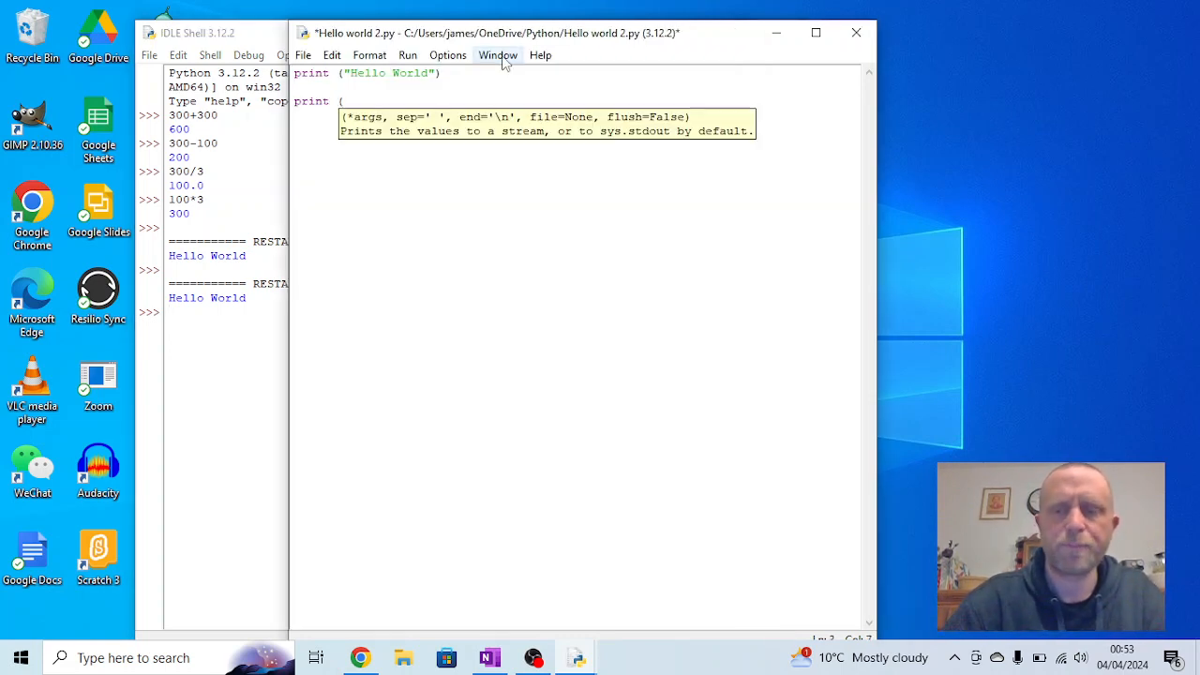
Finish the print("Welcome to Python") line, then save and rerun the script
text("Welcome to P)
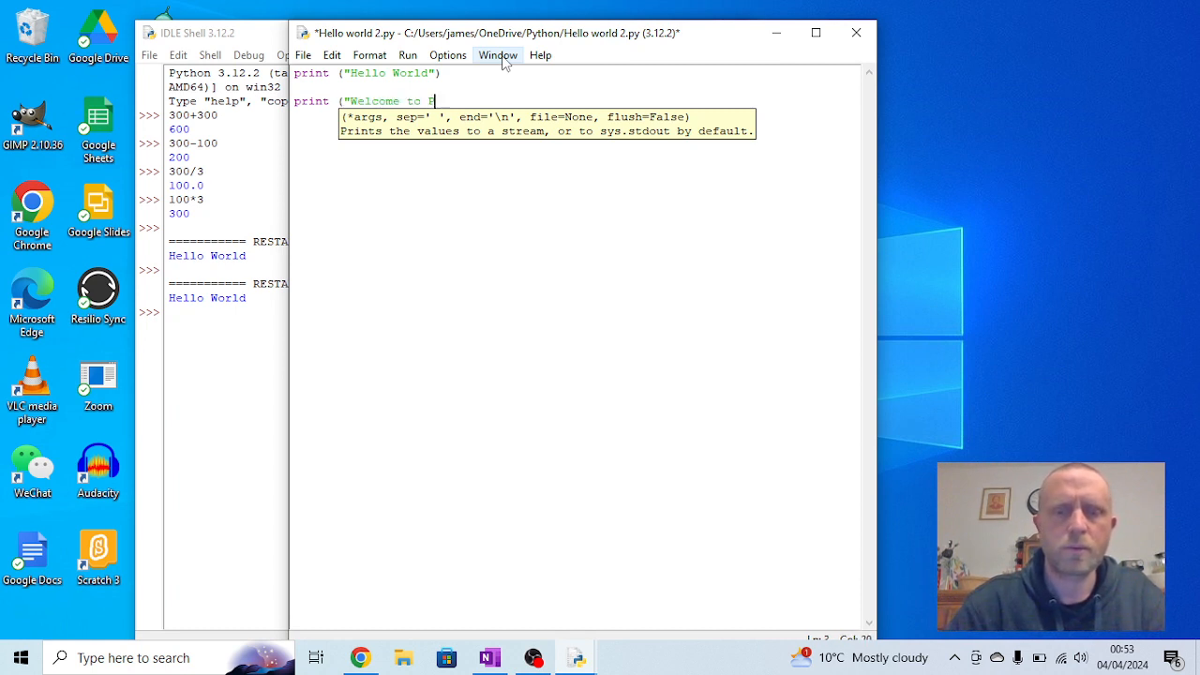
text(ython")
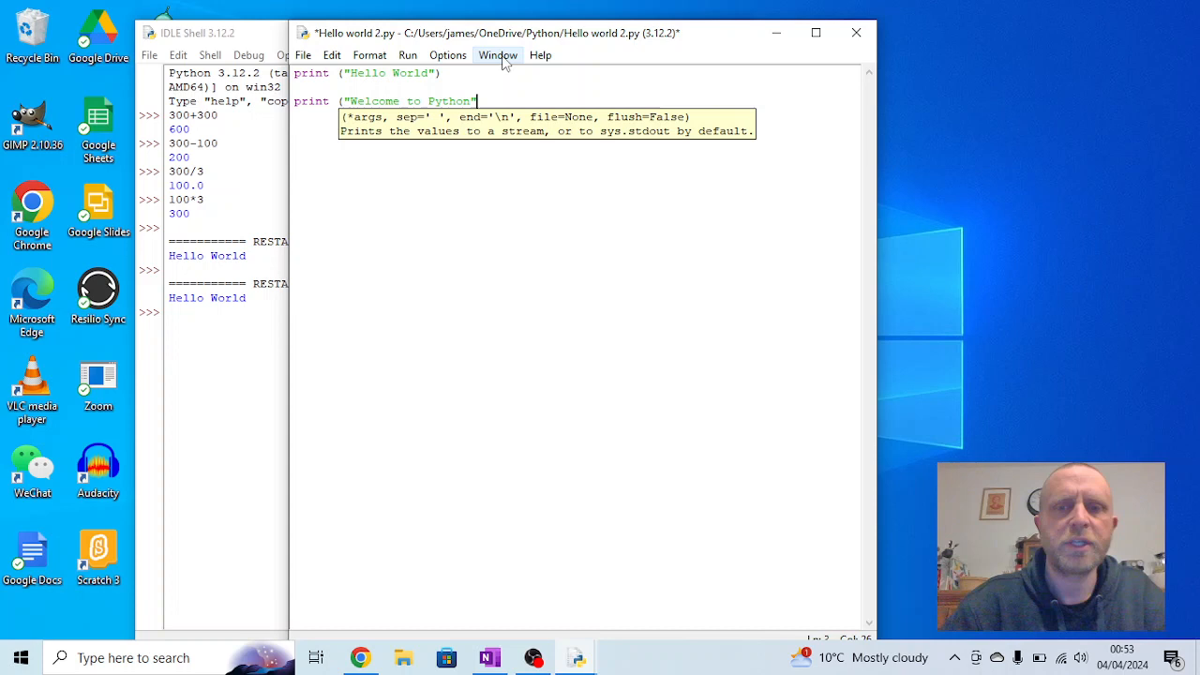
text())
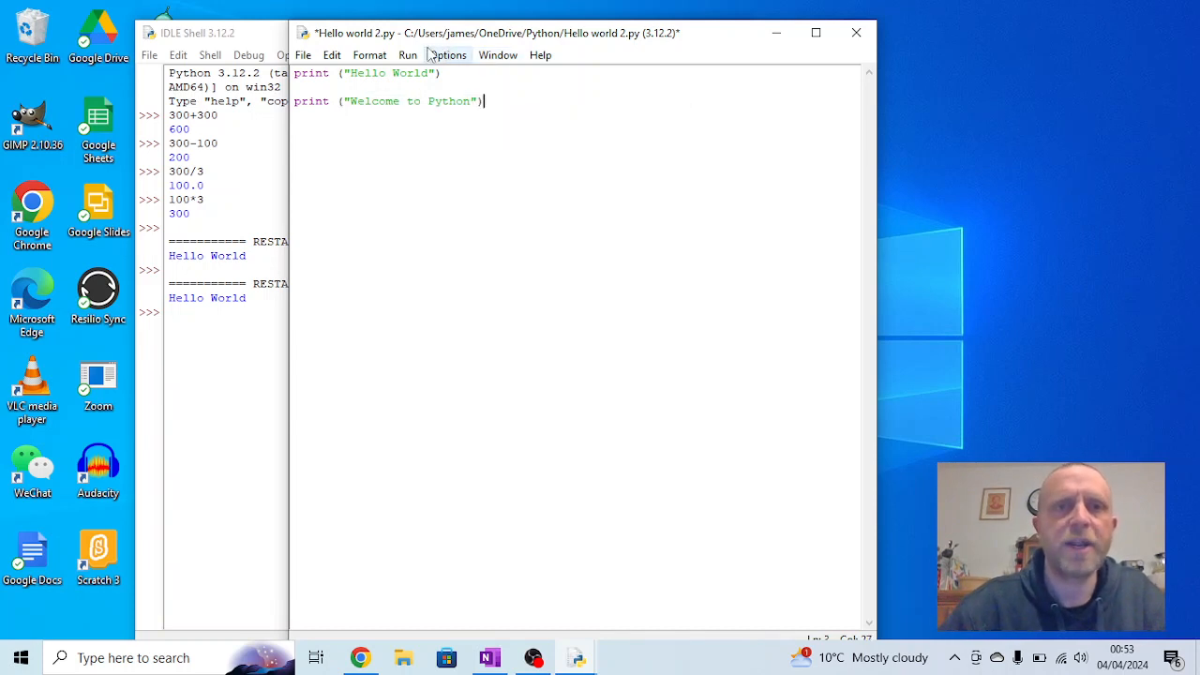
click(407, 54)
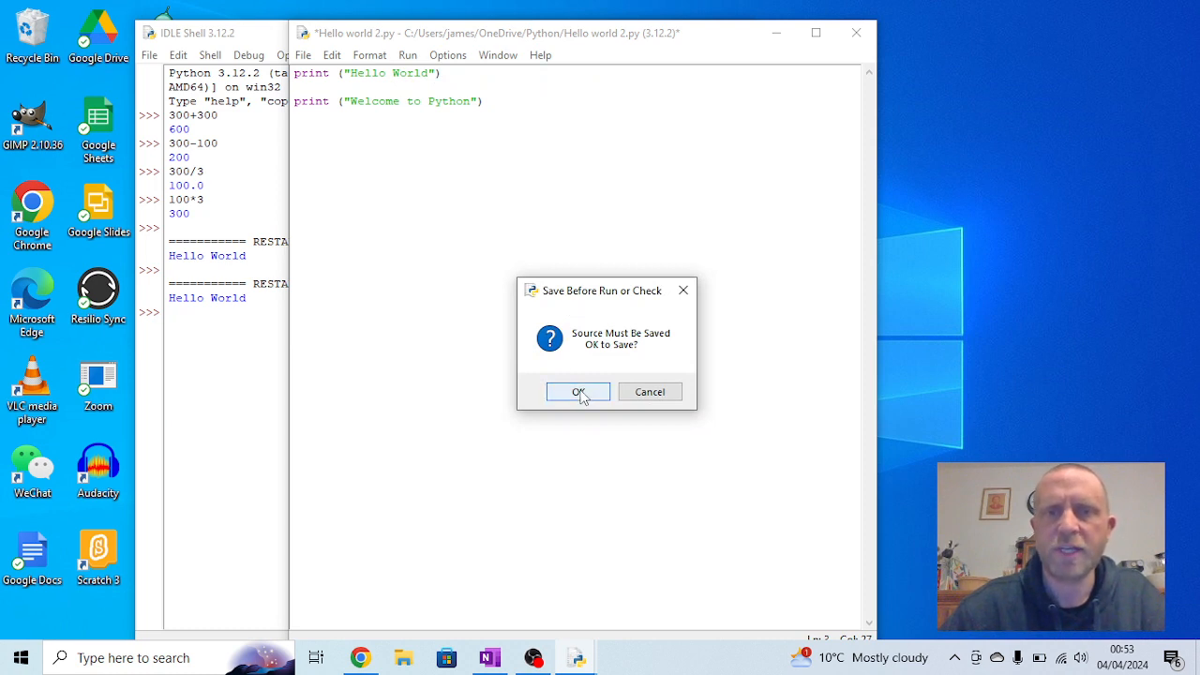
click(577, 391)
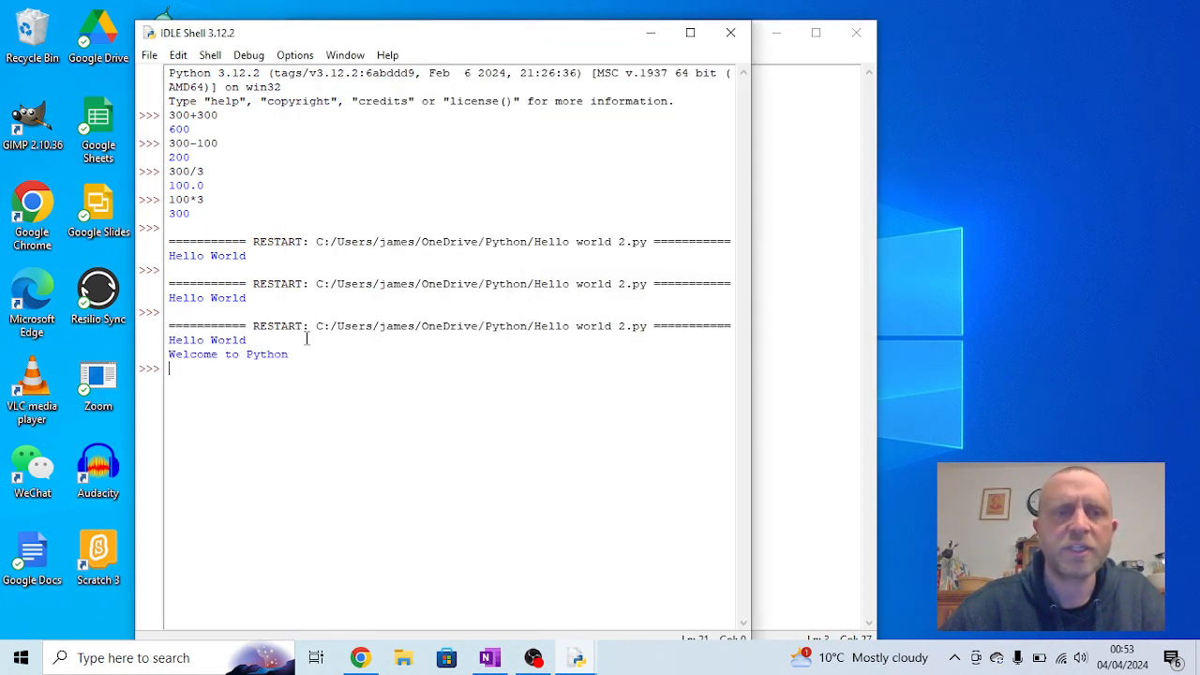
mouse_move(600, 33)
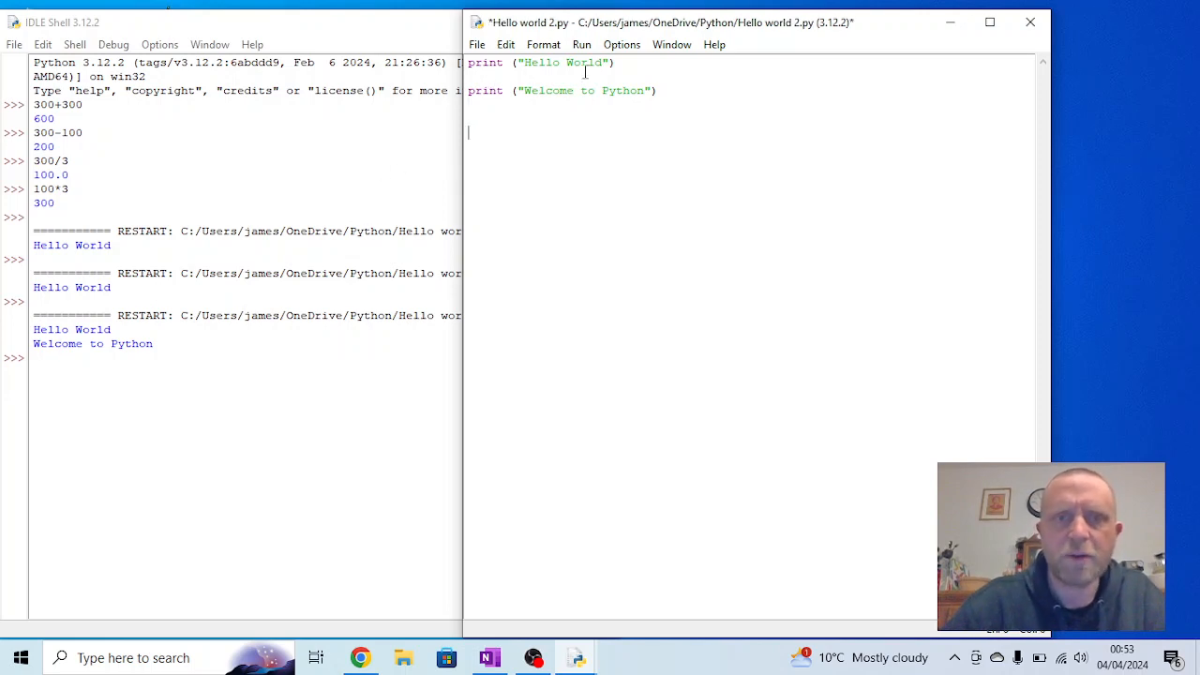
Add a print("Whats going on!") line, then save and run the script
text(print)
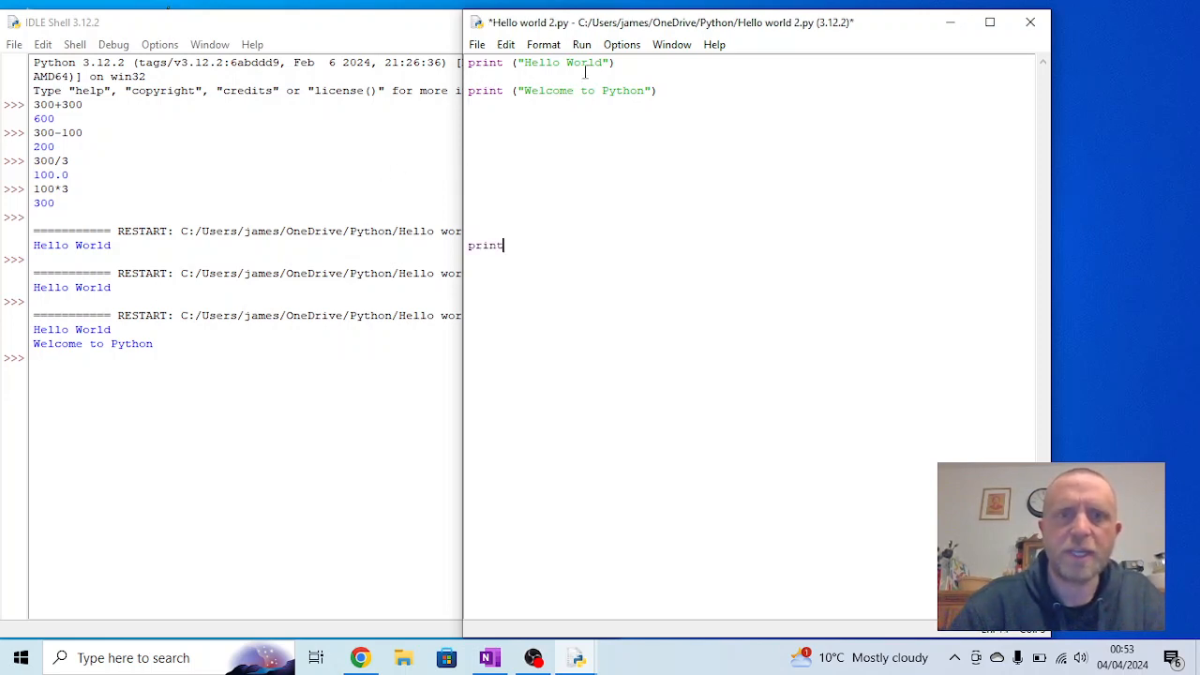
text((W)
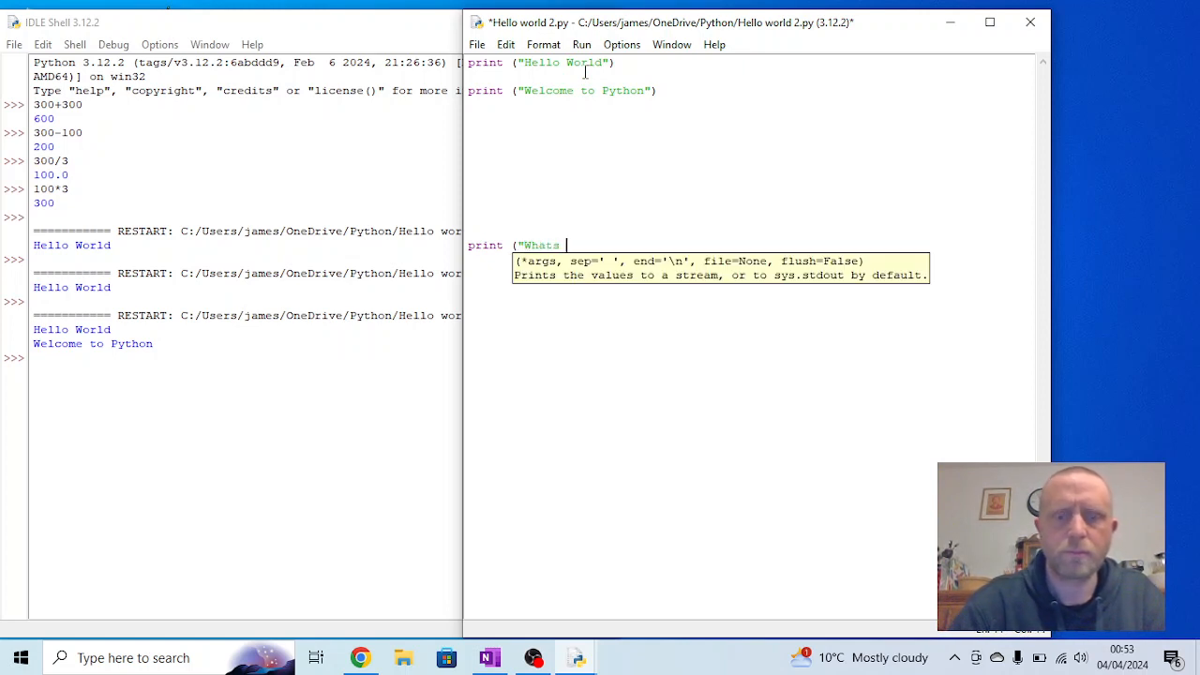
text(going on!")
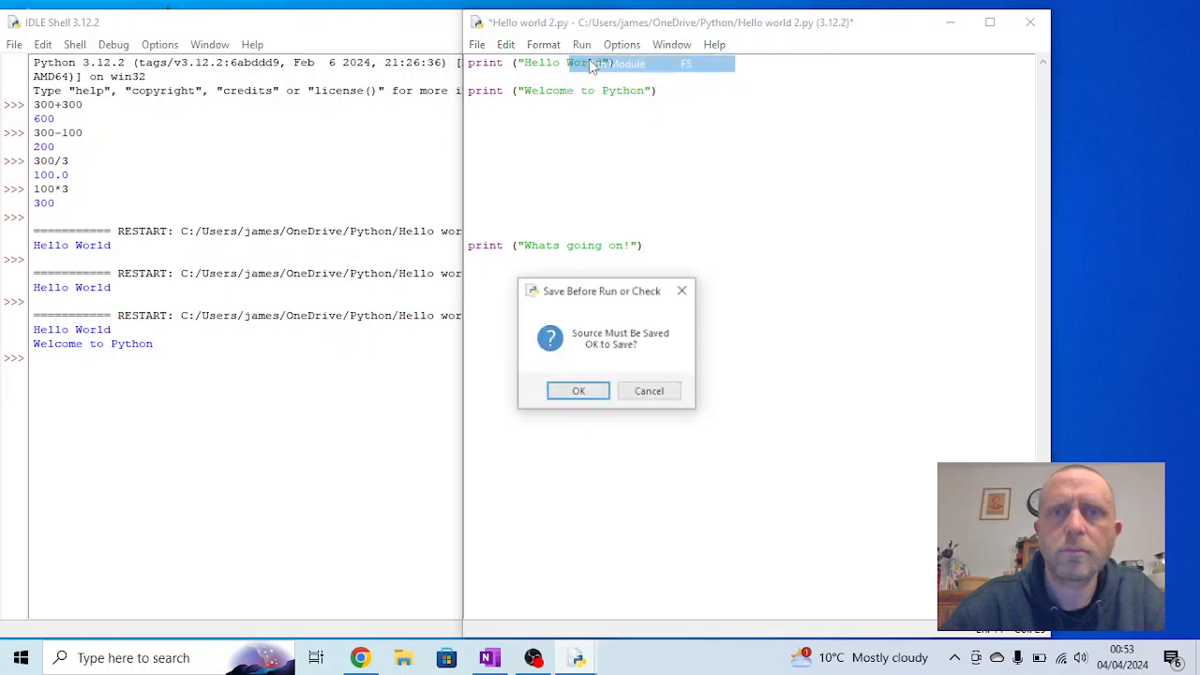
click(577, 391)
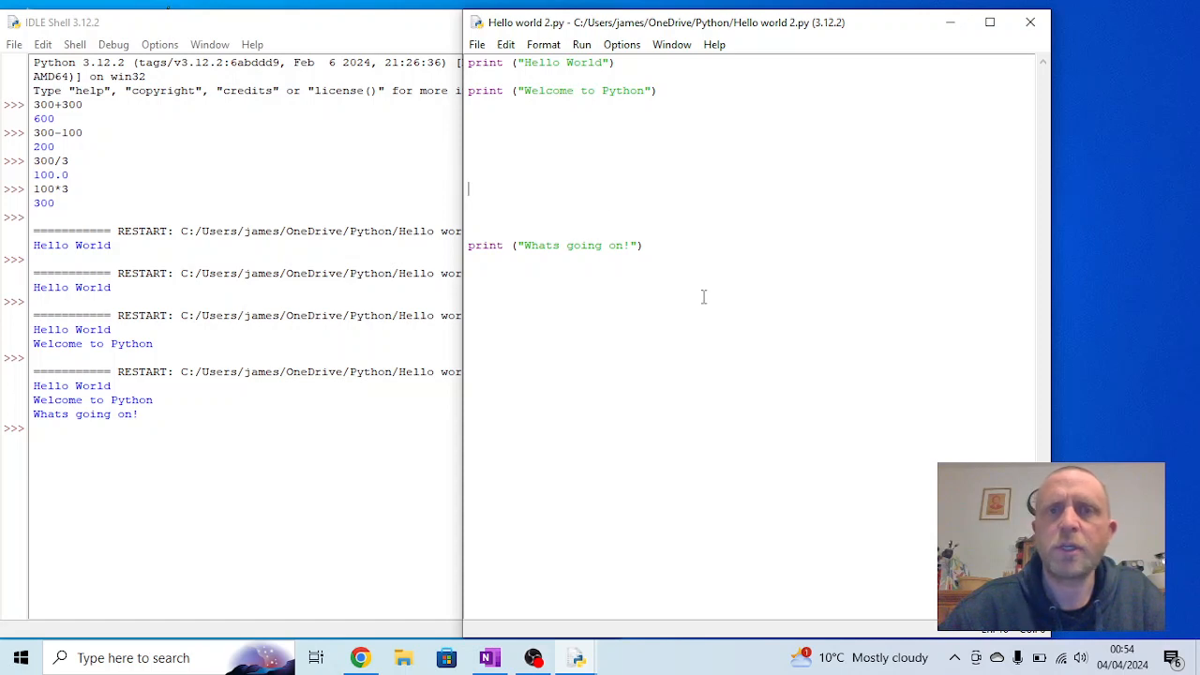
Run the script once more, then switch back to the Hello world 2.py window
click(668, 253)
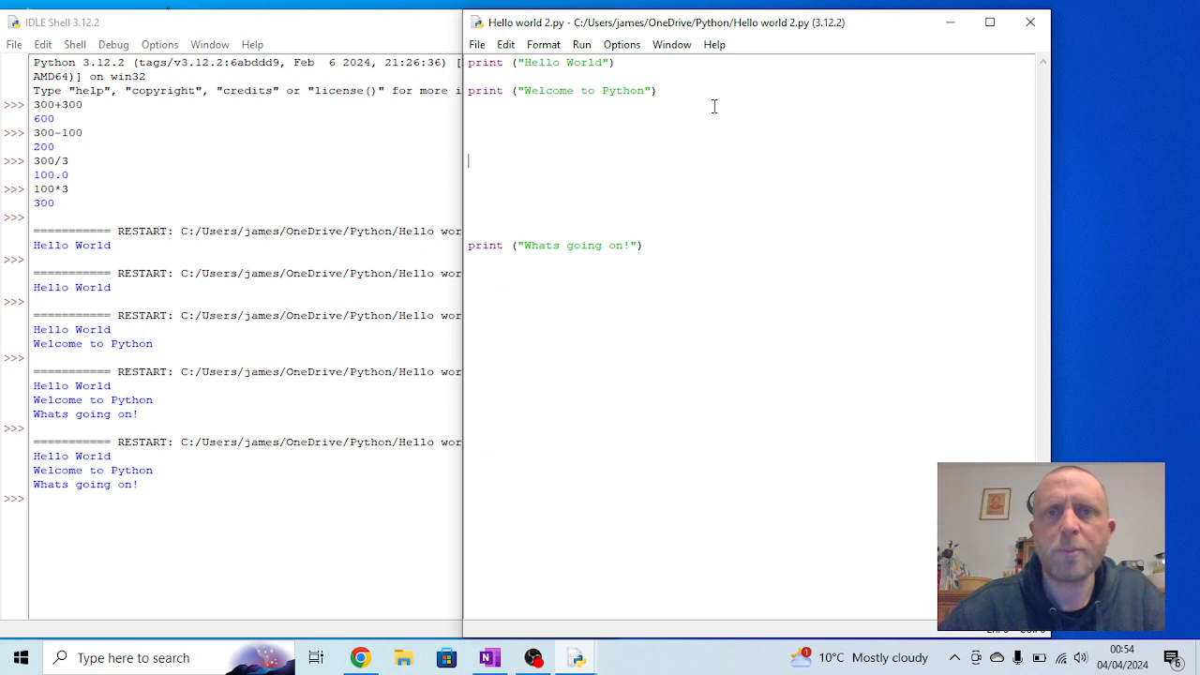
click(209, 45)
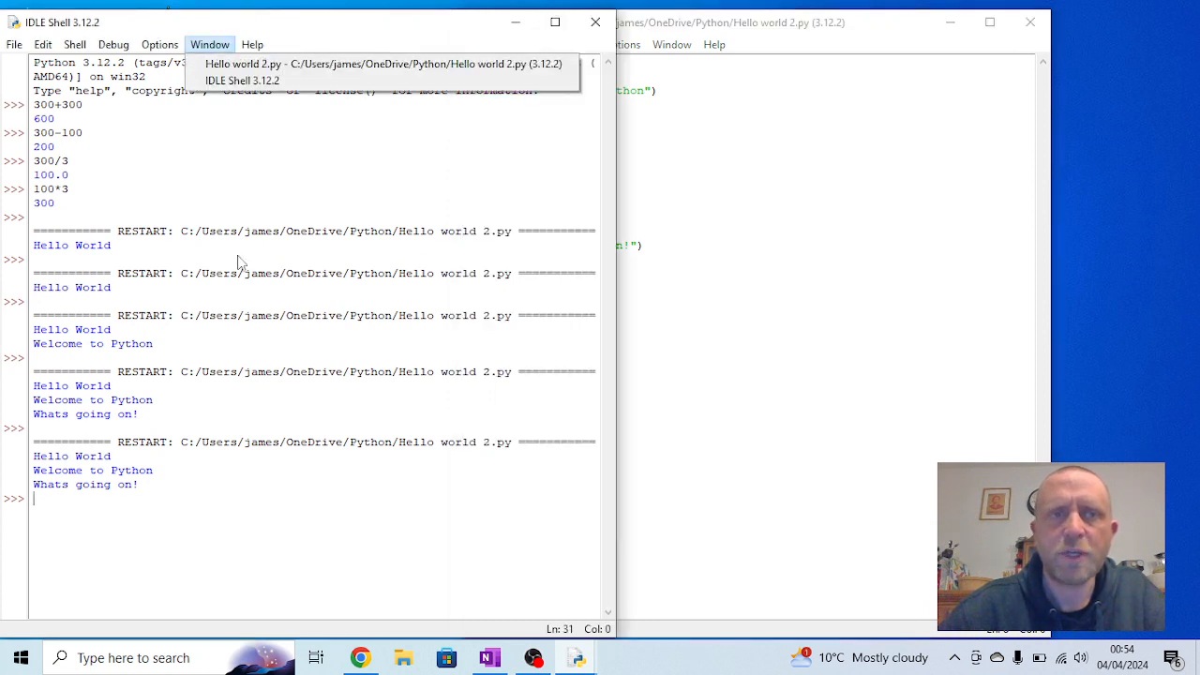
click(383, 63)
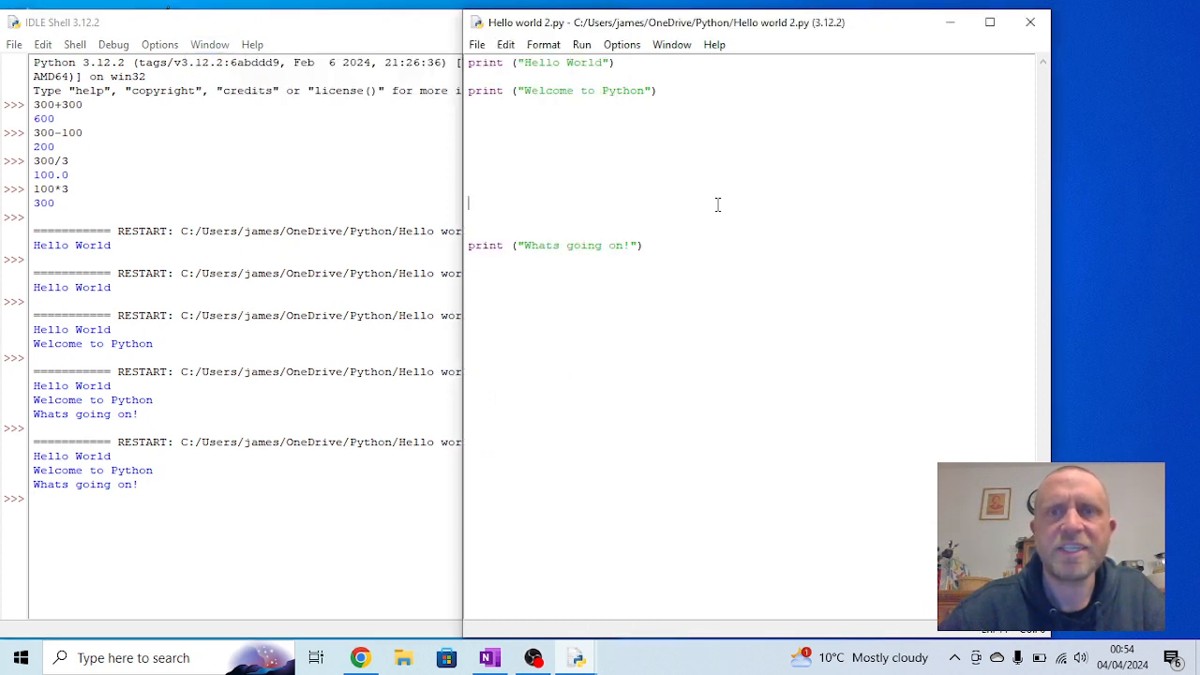